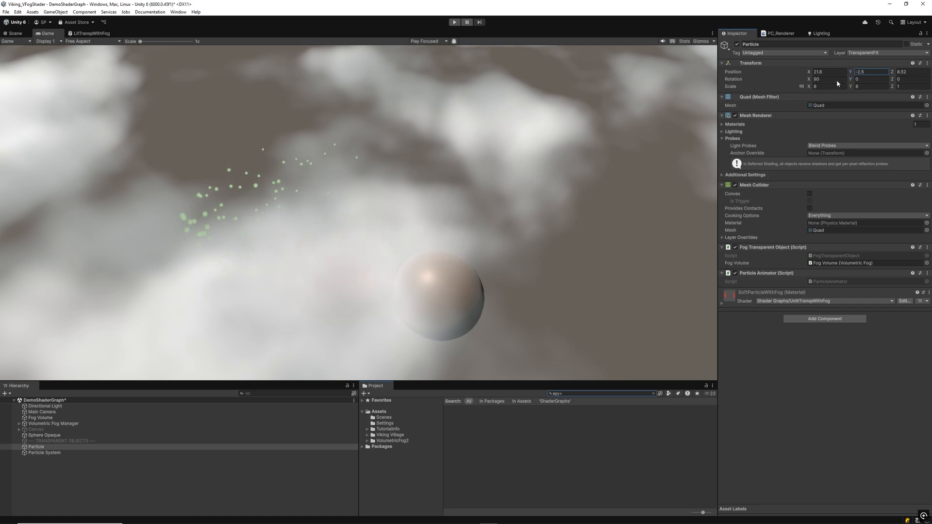
- Set the Particle position Y 5.4 and X 2.1, then browse into VolumetricFog2 > DemoShaderGraph
type("5.4")
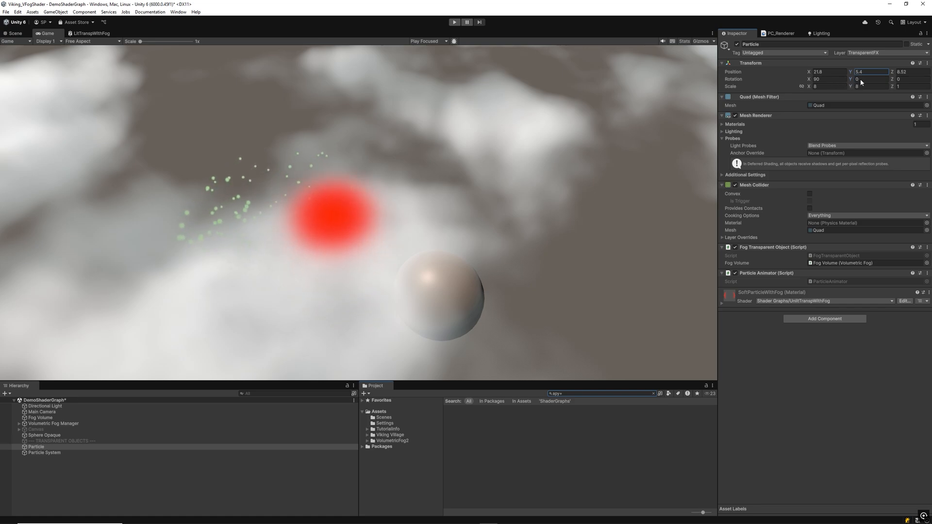
type("2.1")
left_click(829, 71)
type("23.01")
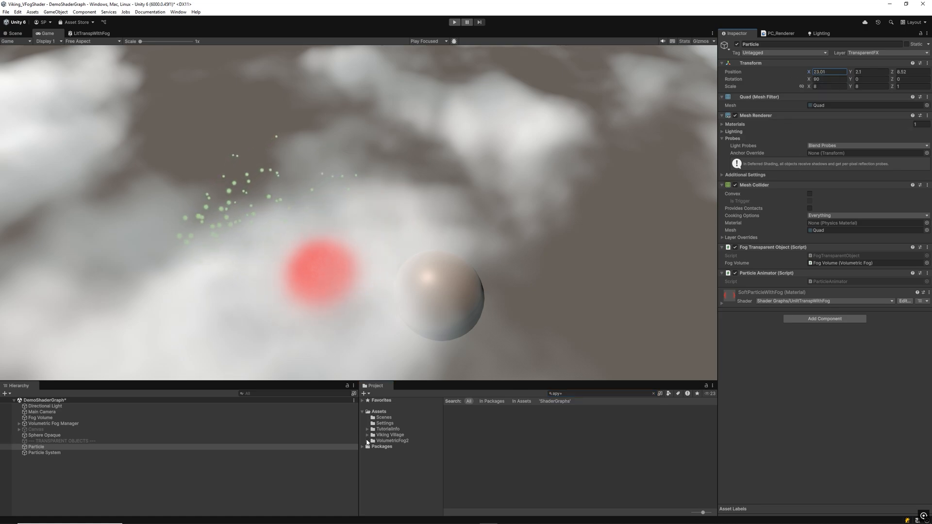
left_click(367, 441)
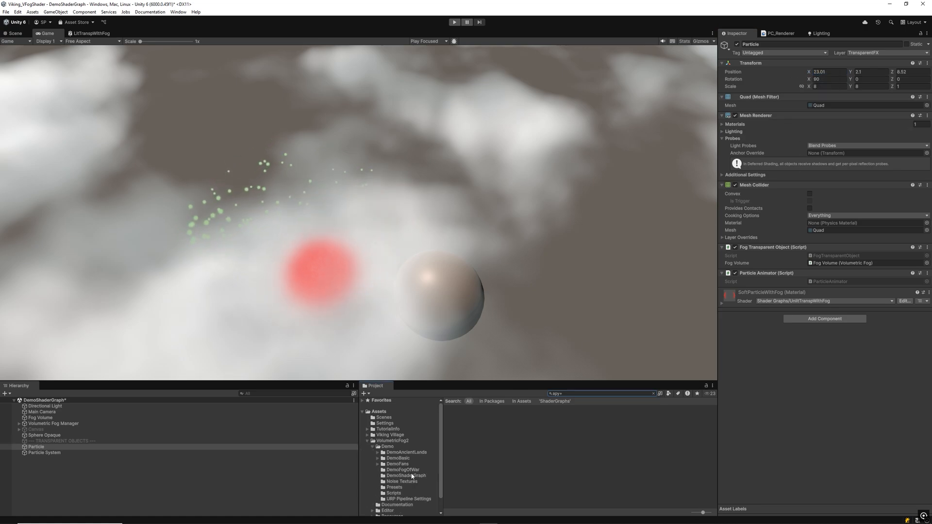
left_click(406, 476)
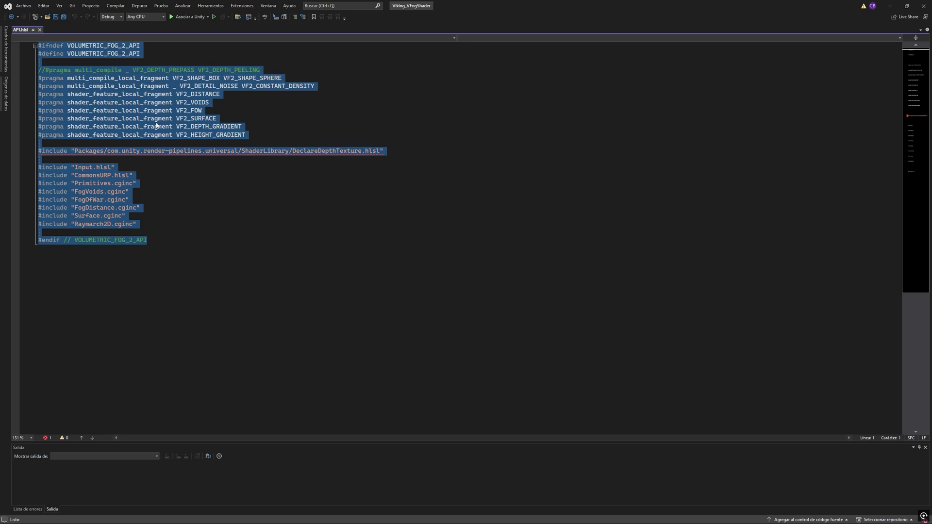
mouse_move(292, 210)
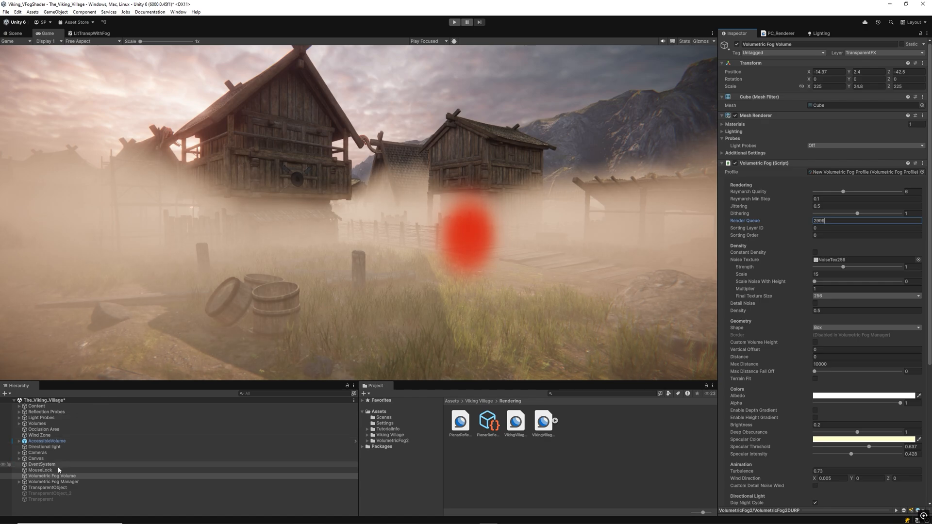
- Select the TransparentObject quad in the village scene and bring up its fog shader graph
left_click(47, 487)
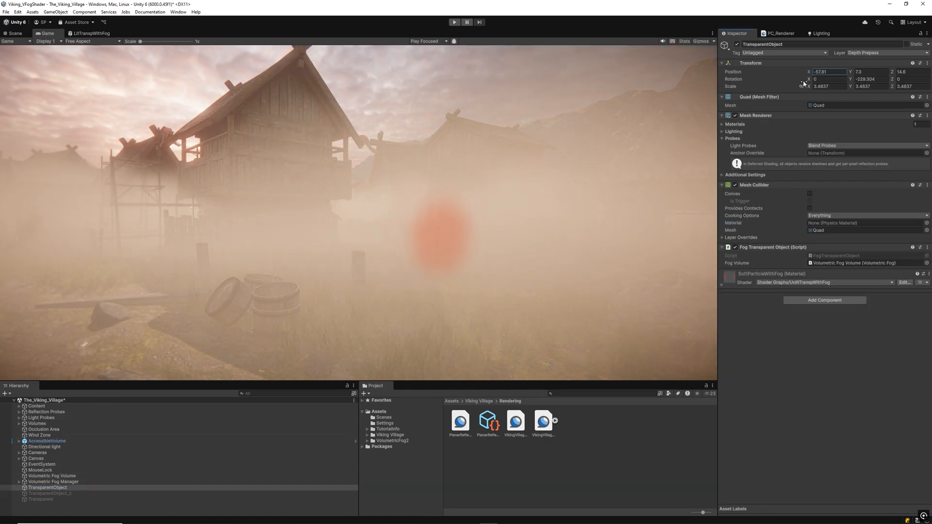
left_click(91, 33)
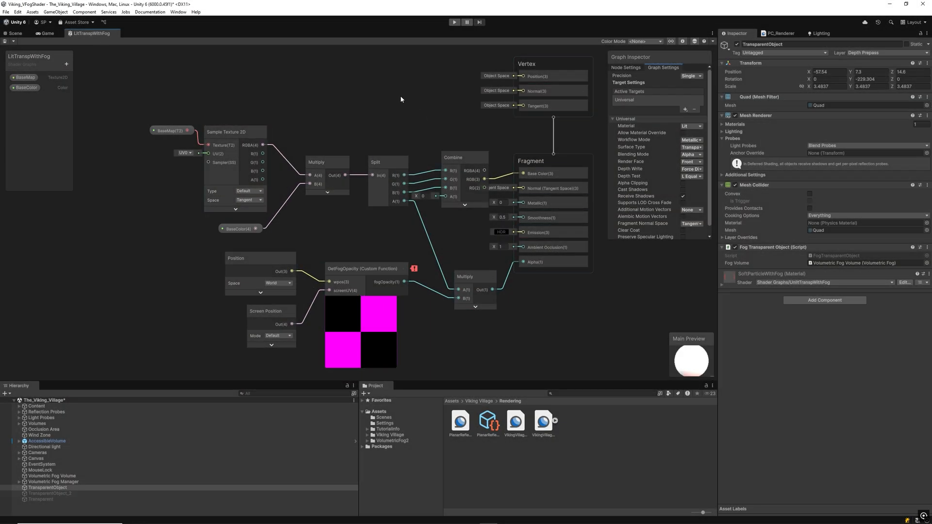
mouse_move(159, 250)
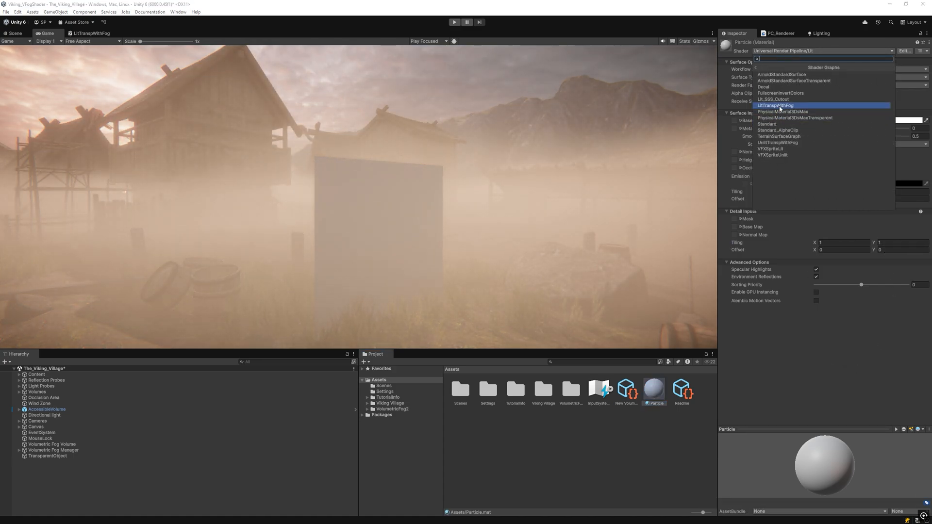
- Assign Shader Graphs/LitTranspWithFog to the Particle material and give BaseMap a texture
left_click(776, 105)
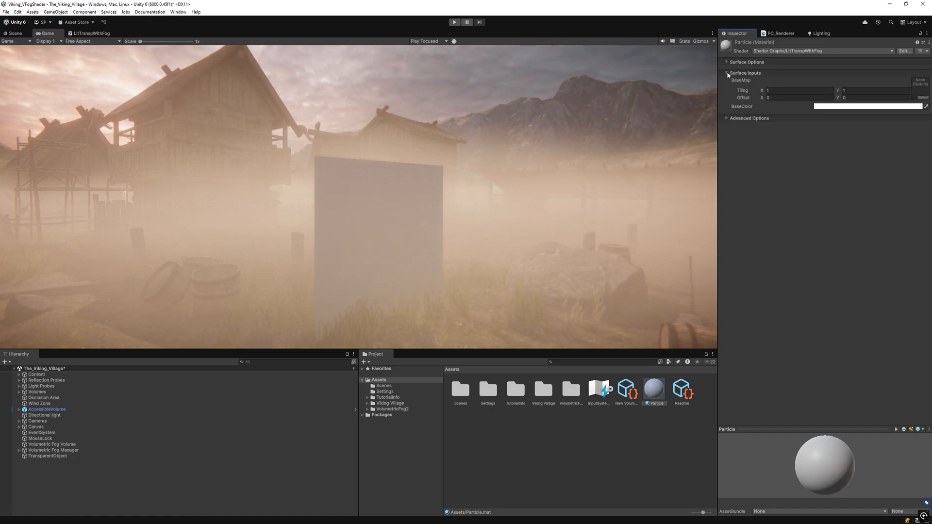
left_click(922, 80)
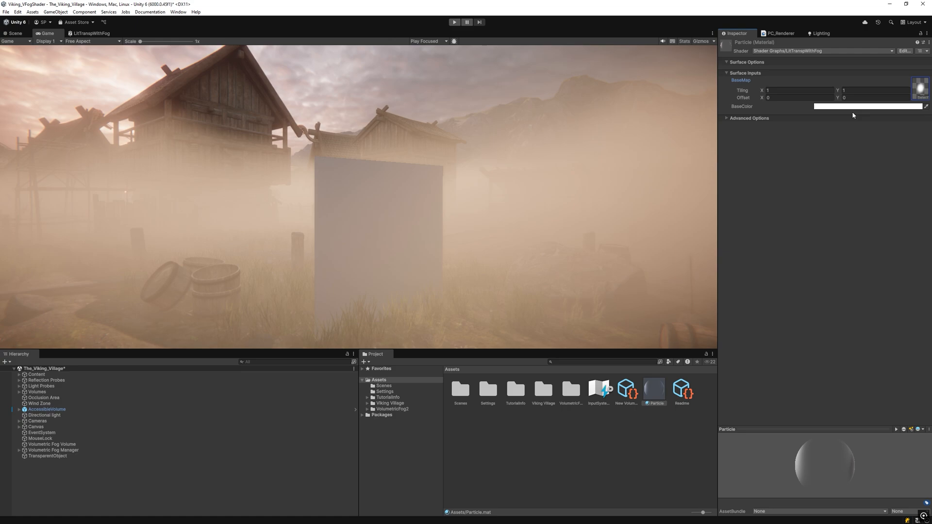
left_click(867, 106)
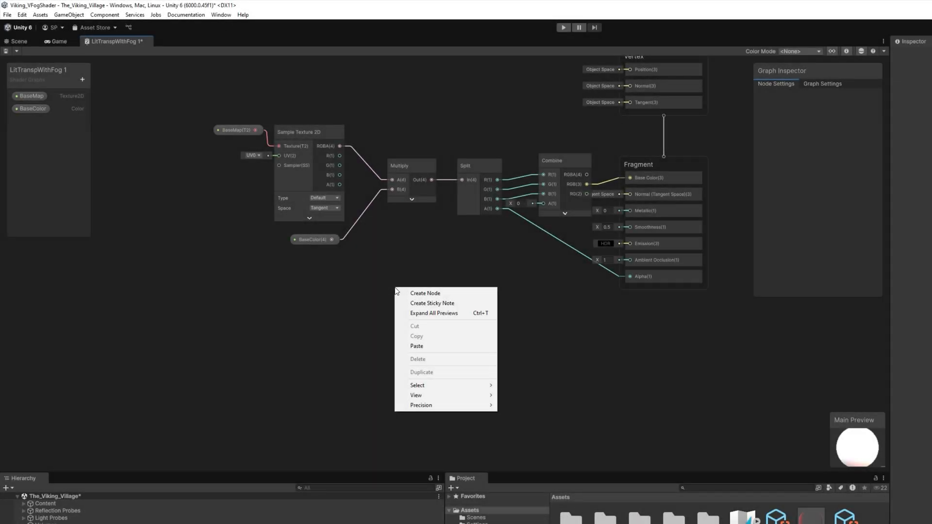
- Add a Custom Function node with an input, a fogOpacity output and the ShaderGraphSupport shader file source
type("custom")
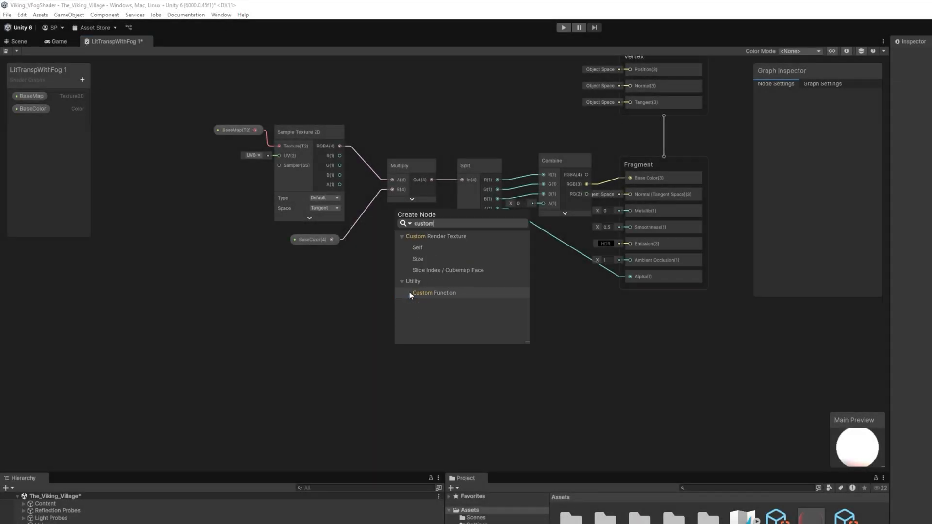
left_click(434, 292)
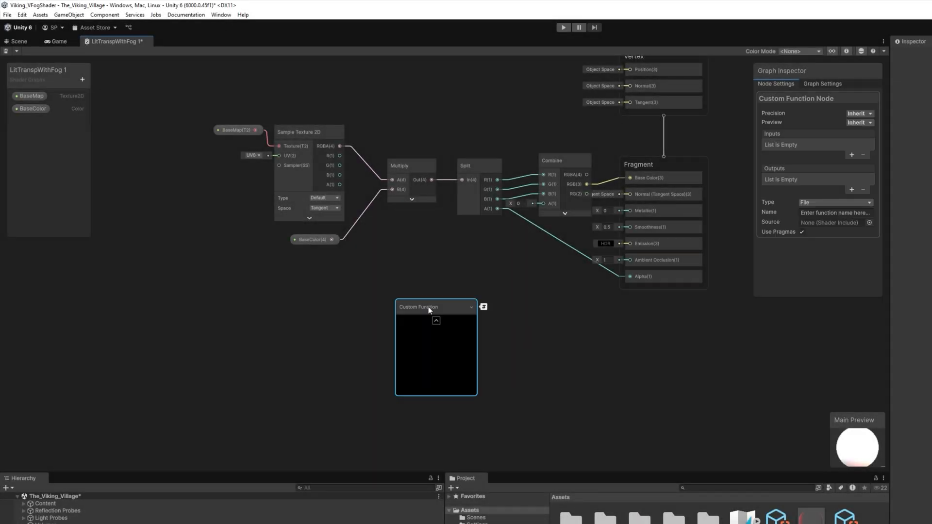
left_click(852, 156)
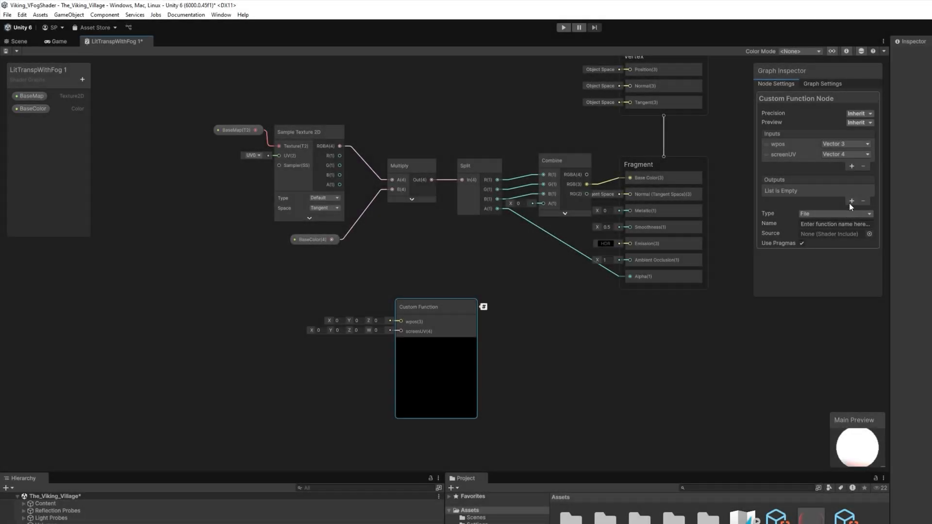
left_click(851, 202)
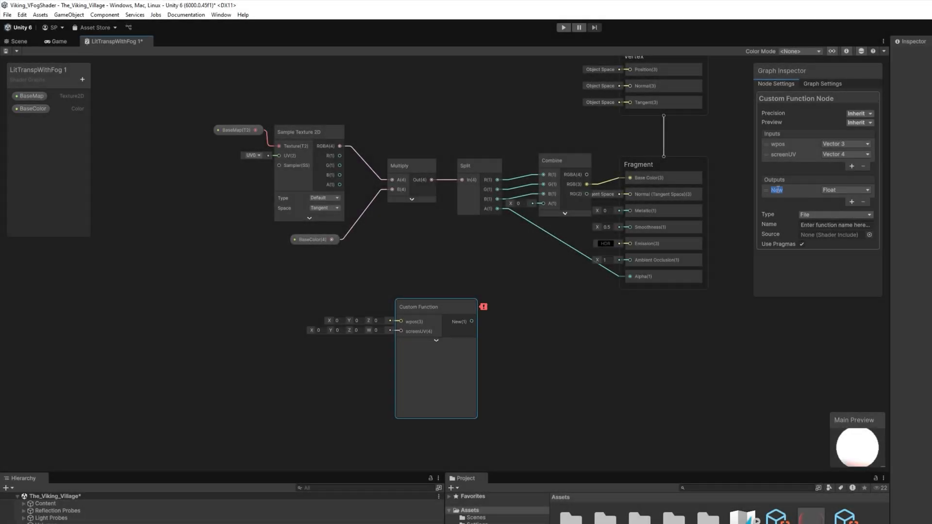
type("fogOpacity")
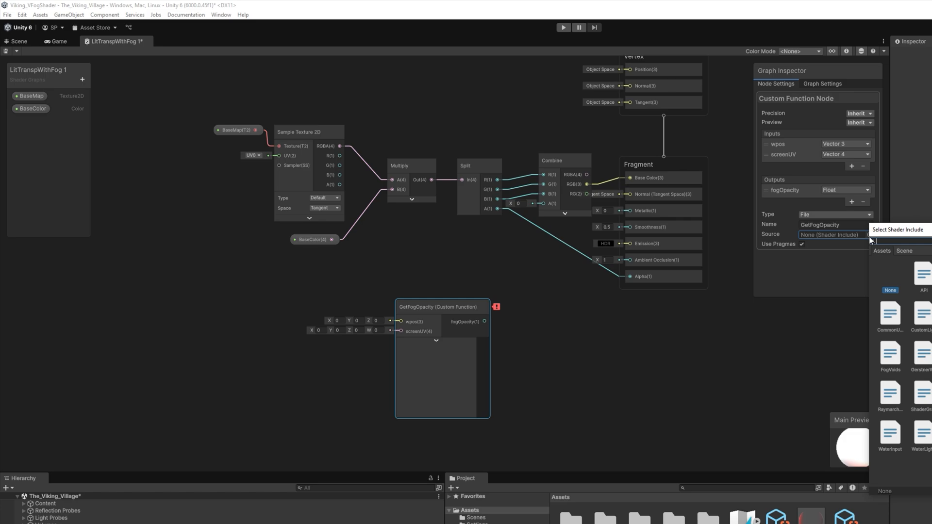
type("shader")
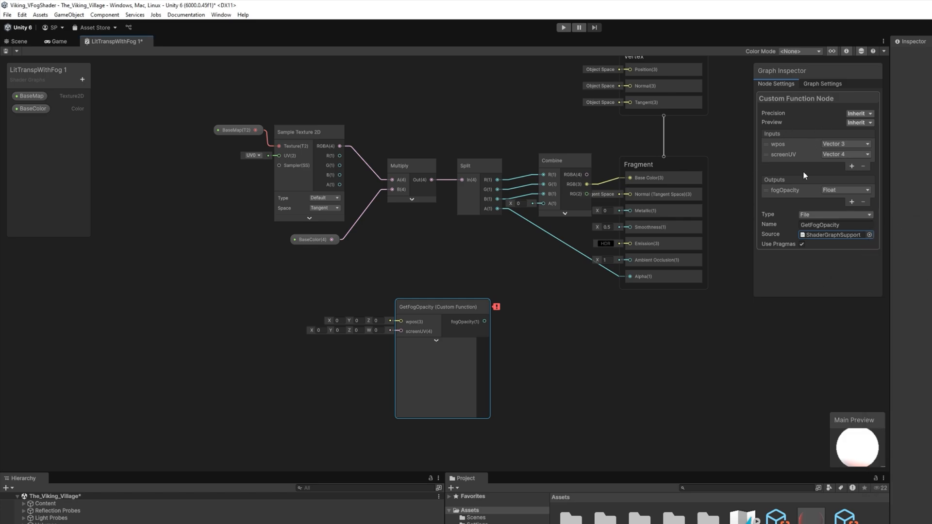
mouse_move(535, 394)
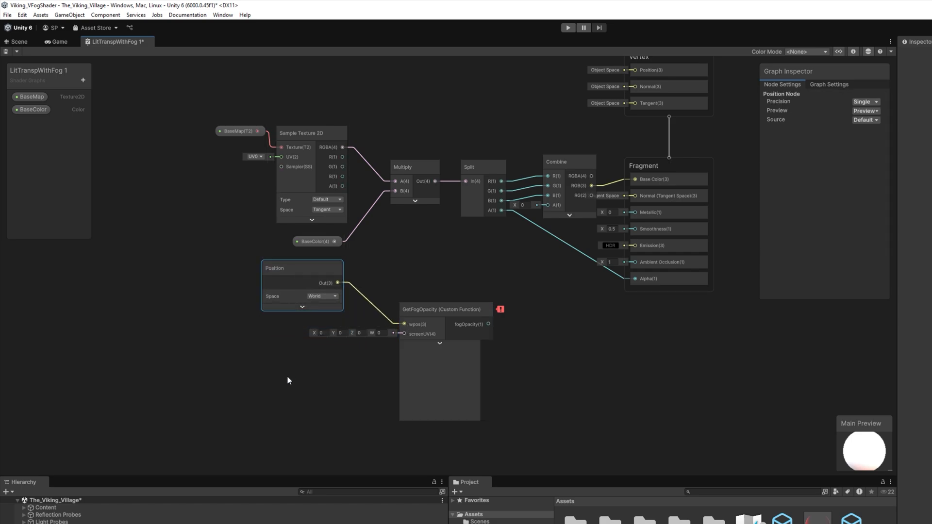
- Add a Screen Position node to feed the GetFogOpacity screenUV input
type("pos")
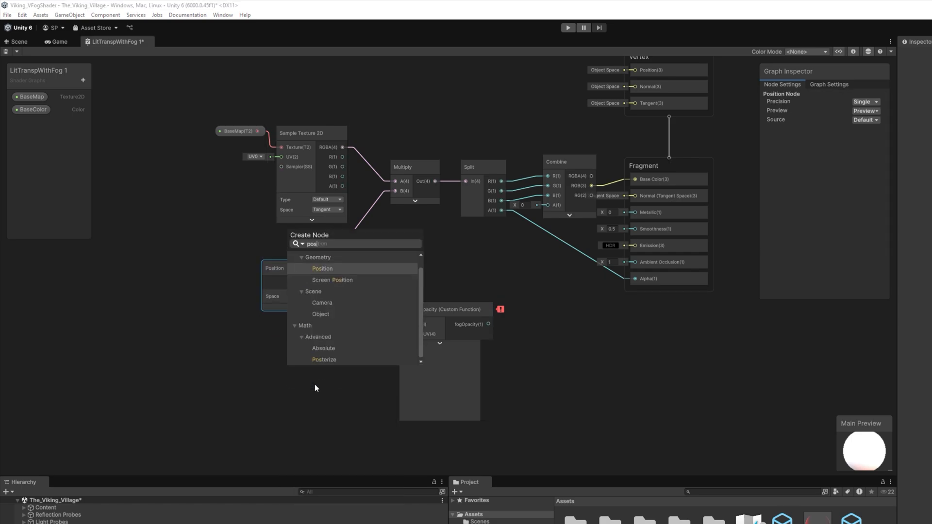
left_click(332, 280)
type("mul")
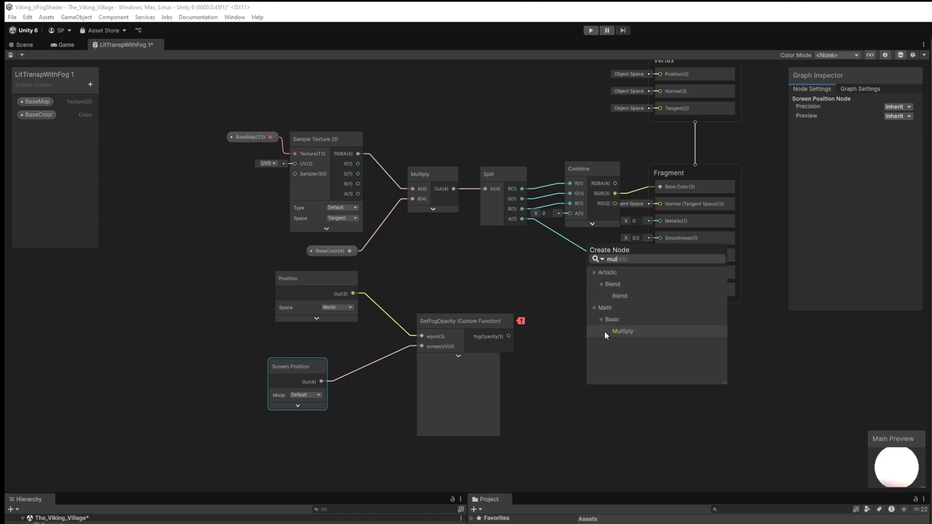
- Add a Multiply node combining surface alpha with fogOpacity and wire its result to Fragment Alpha
left_click(622, 331)
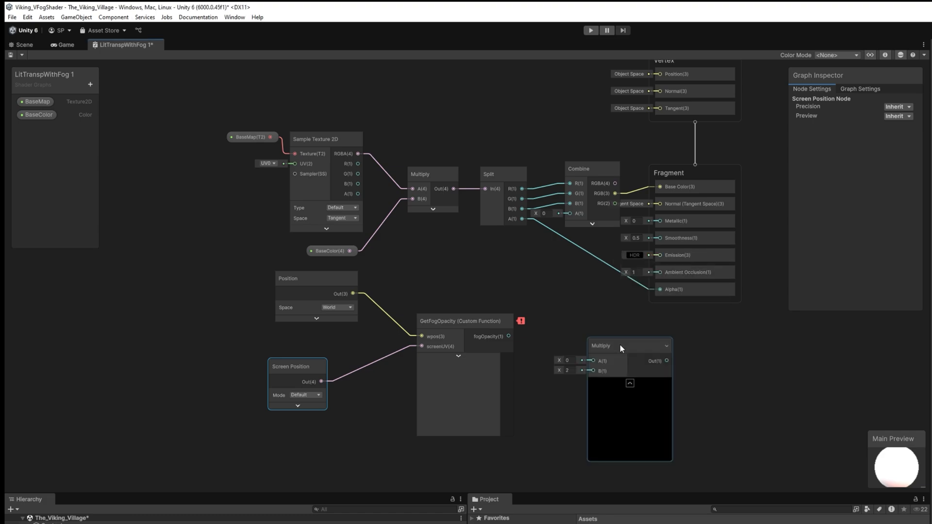
left_click_drag(621, 346, 614, 313)
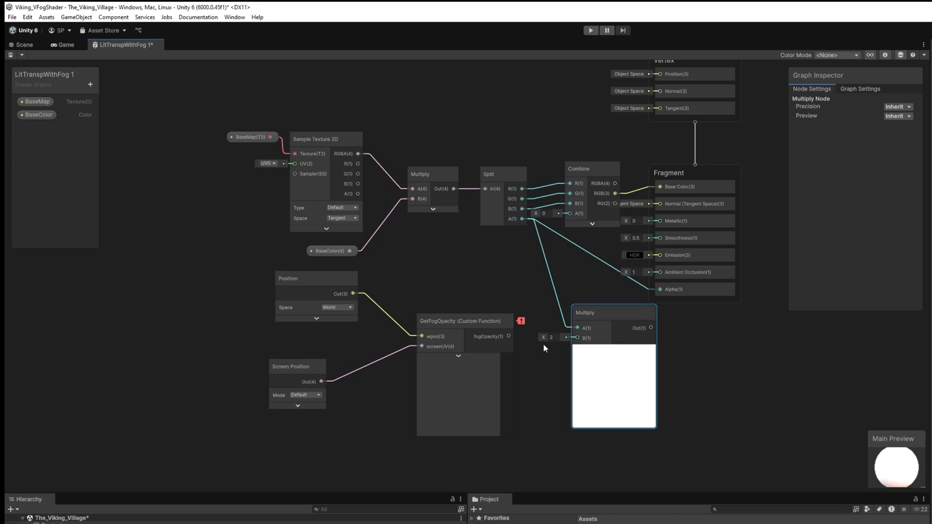
left_click_drag(508, 337, 574, 338)
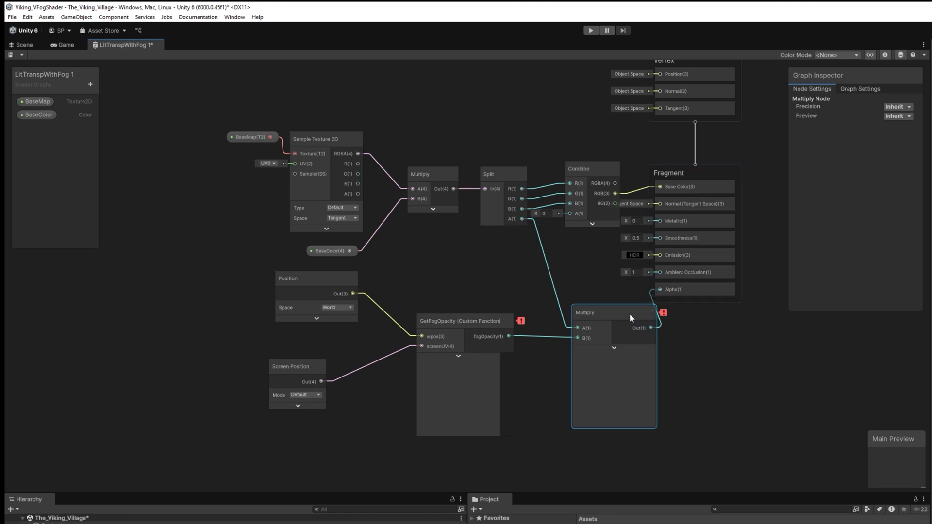
left_click_drag(613, 313, 583, 317)
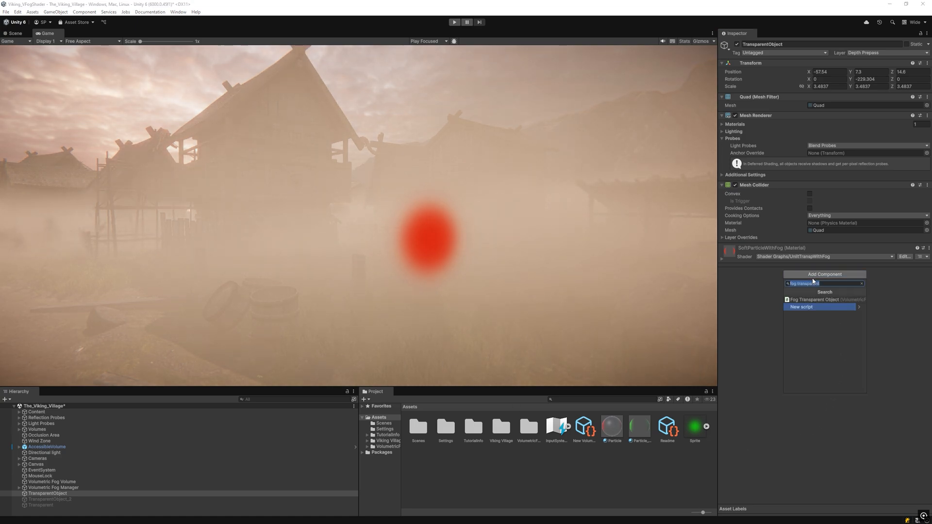
- Add a Fog Transparent Object component to the quad and set its position X -60.02, Y 8.5
left_click(814, 300)
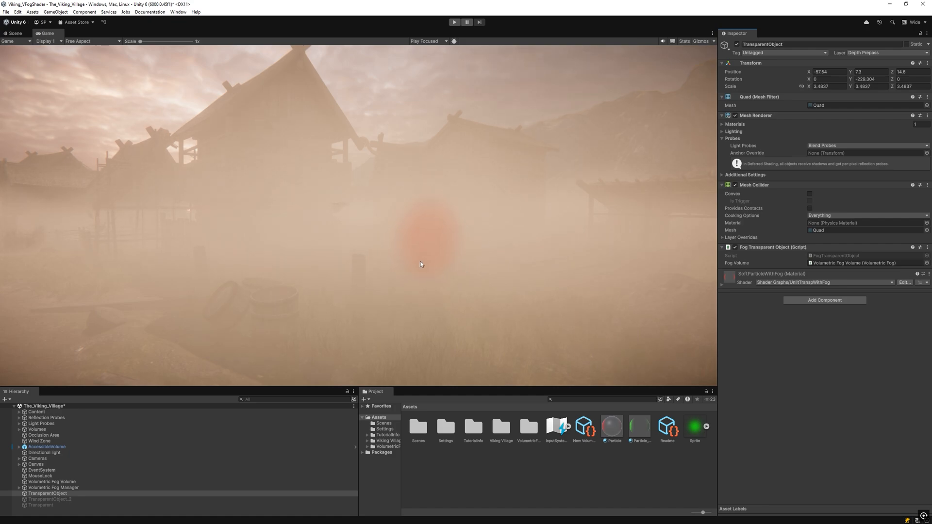
type("-60.02")
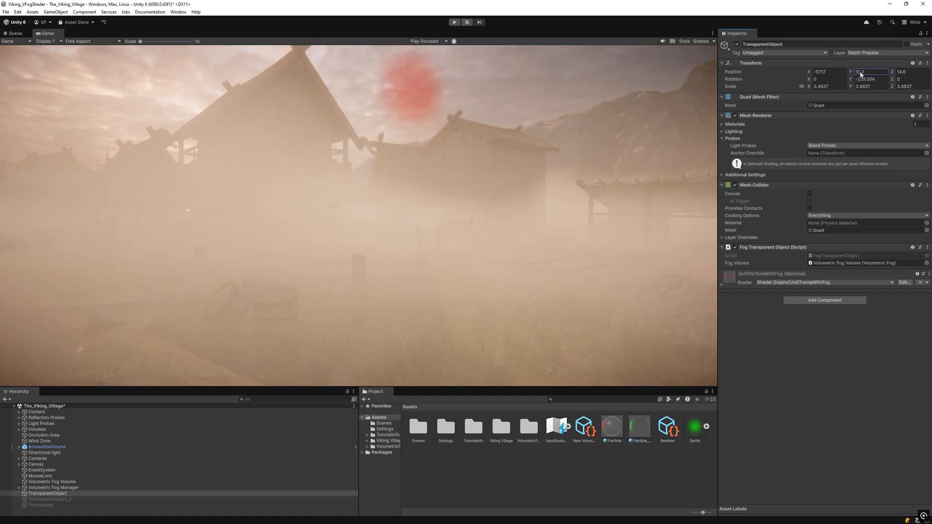
type("8.5")
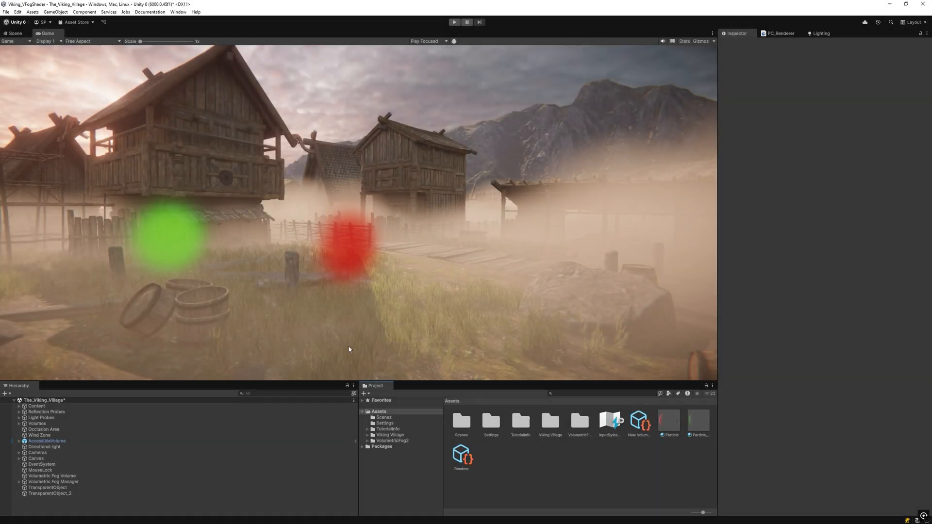
- Inspect the Volumetric Fog Manager, then TransparentObject_2's fog component, then TransparentObject
left_click(53, 482)
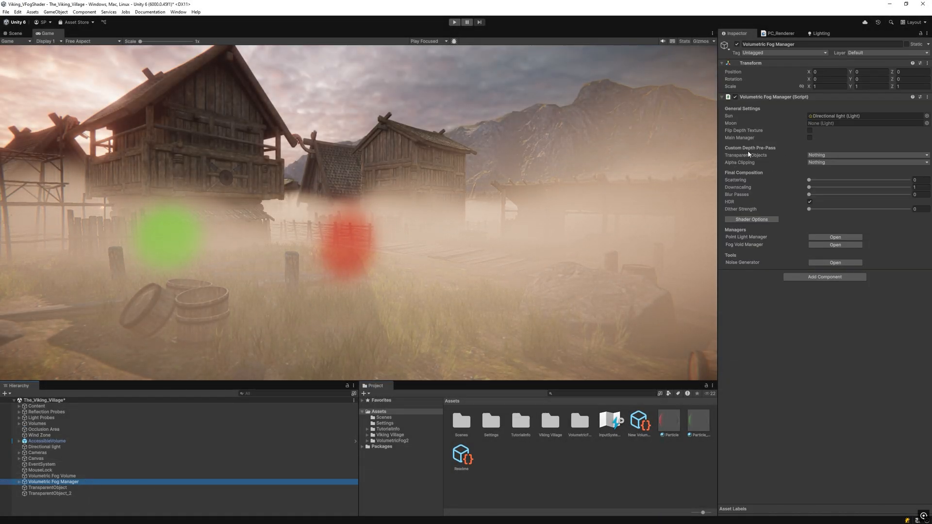
left_click(51, 493)
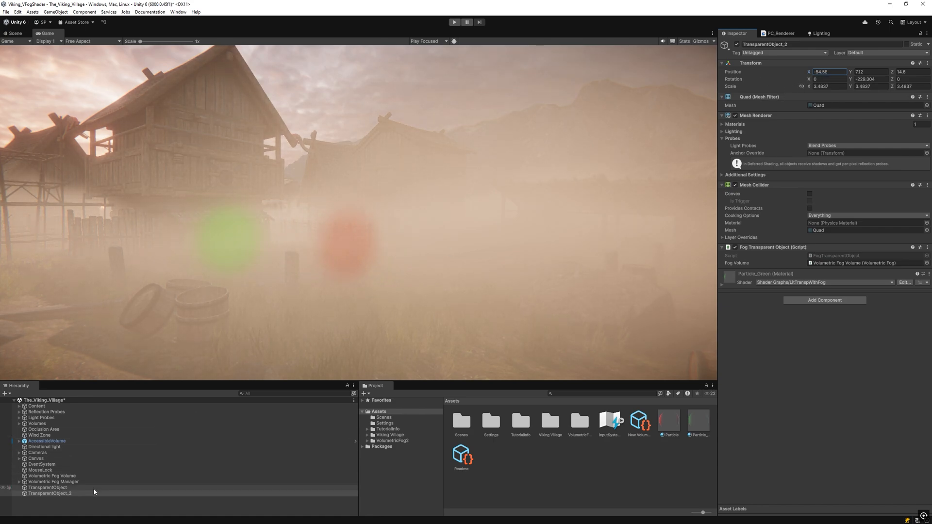
left_click(47, 487)
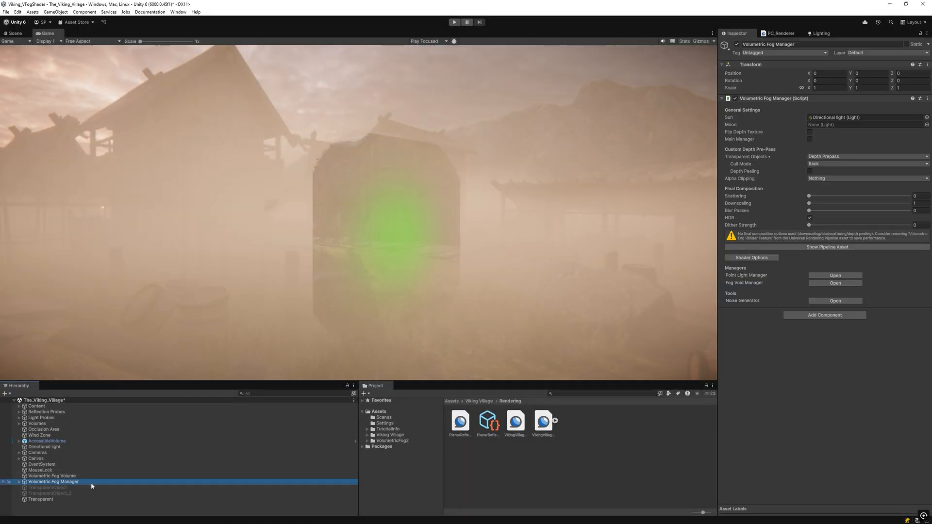
- Tick Depth Peeling under Custom Depth Pre-Pass, then select the Transparent sprite object
left_click(810, 171)
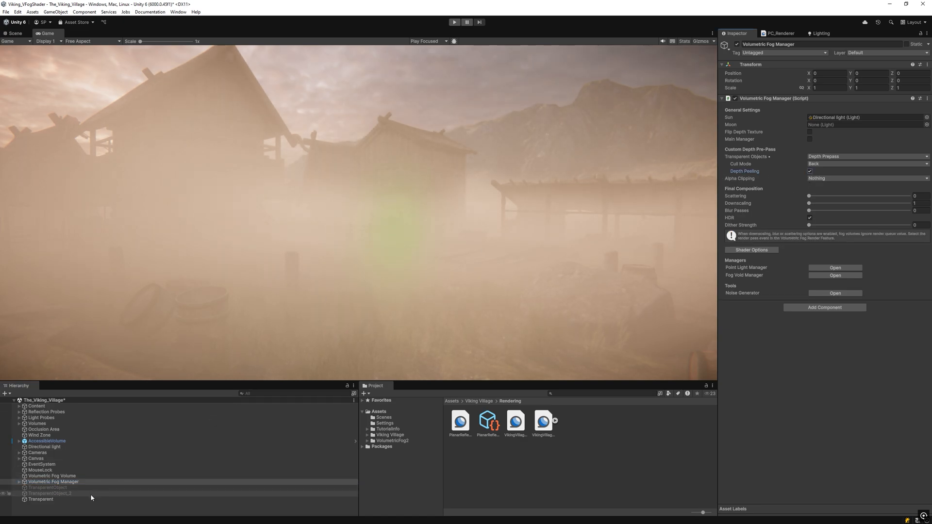
left_click(41, 499)
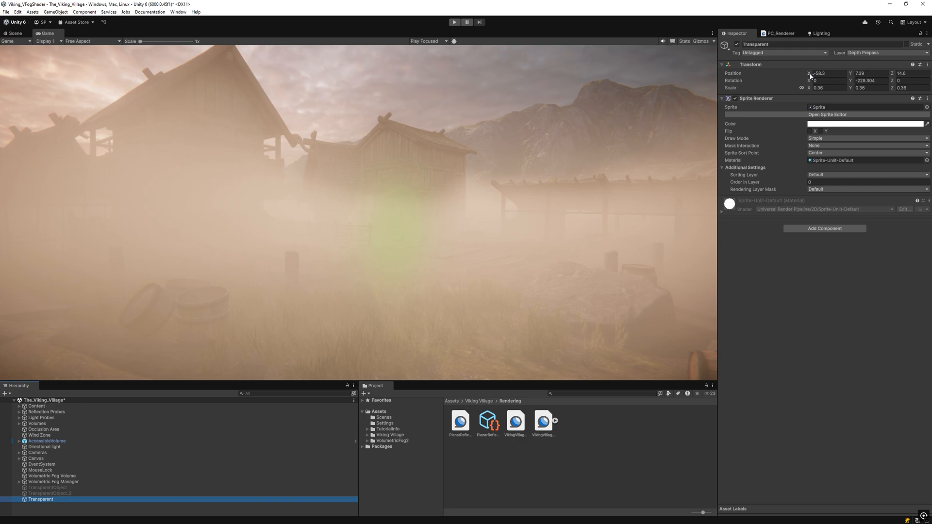